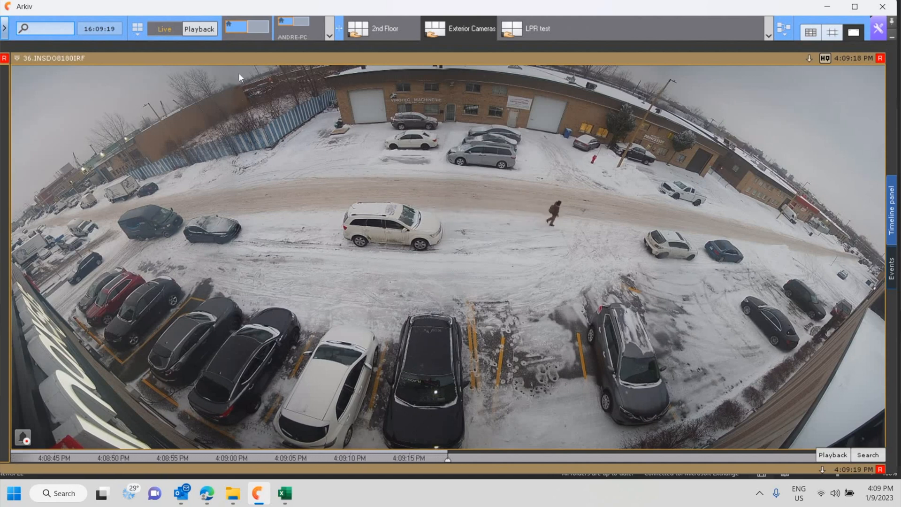
pyautogui.moveTo(235, 195)
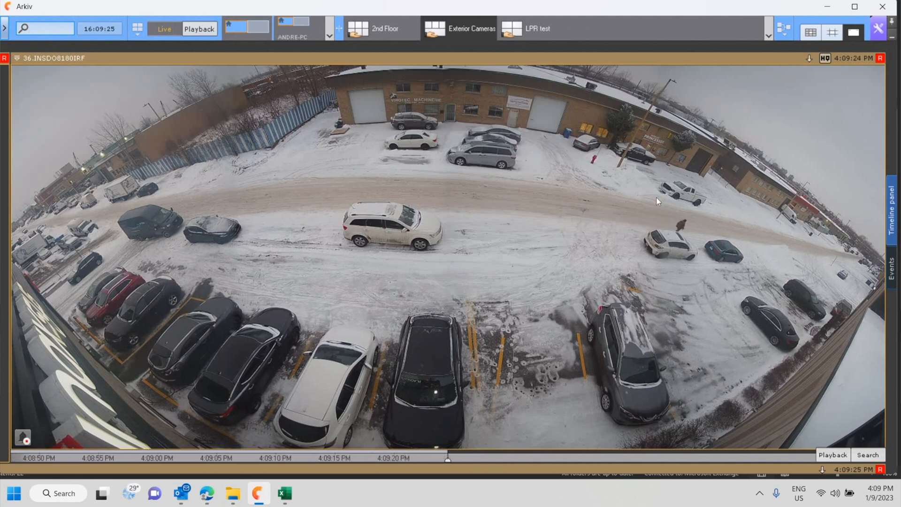
pyautogui.moveTo(854, 320)
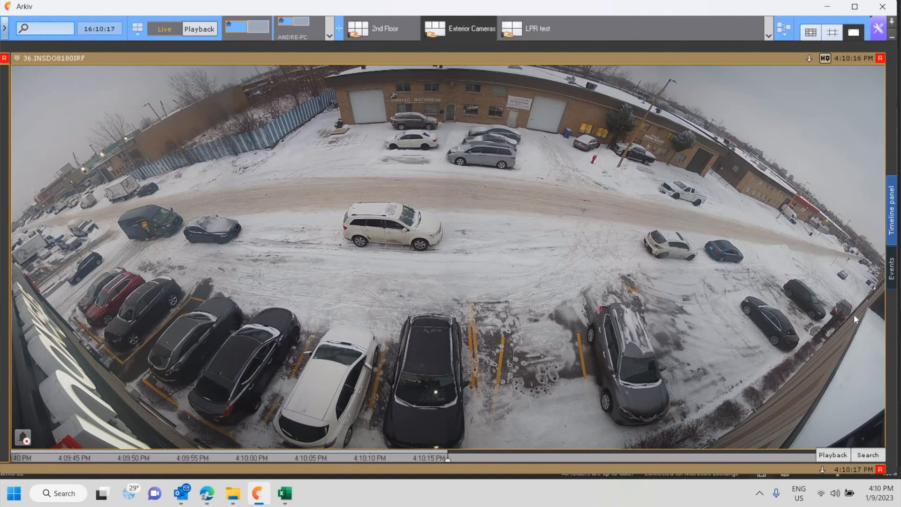
pyautogui.moveTo(773, 360)
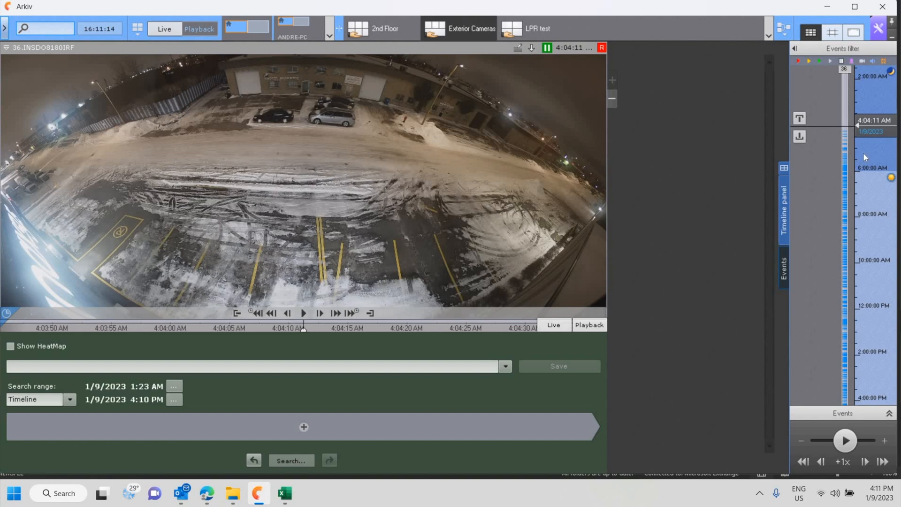
pyautogui.moveTo(864, 143)
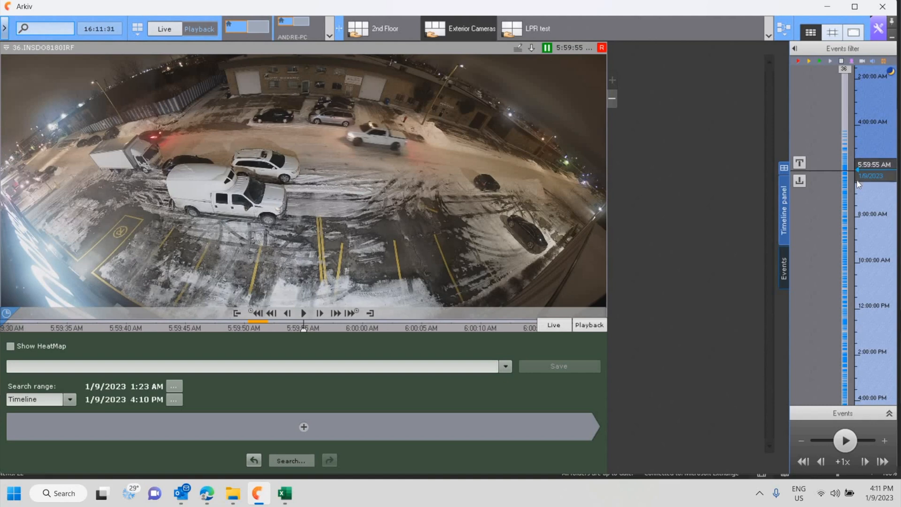
# Jump the fisheye camera's recording to about 5:59 AM on the timeline
pyautogui.moveTo(859, 167); pyautogui.dragTo(859, 184)
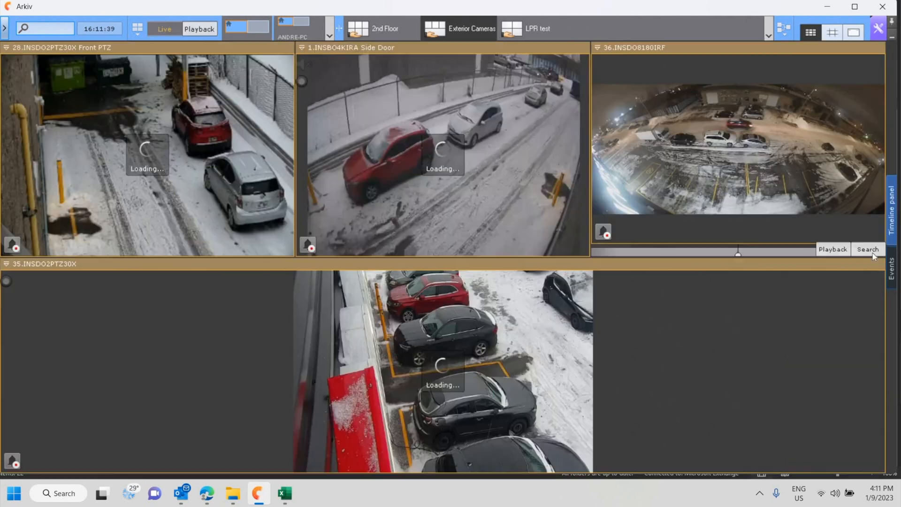
# Start a forensic search on the 36.INSDO8180IRF fisheye camera tile
pyautogui.click(867, 249)
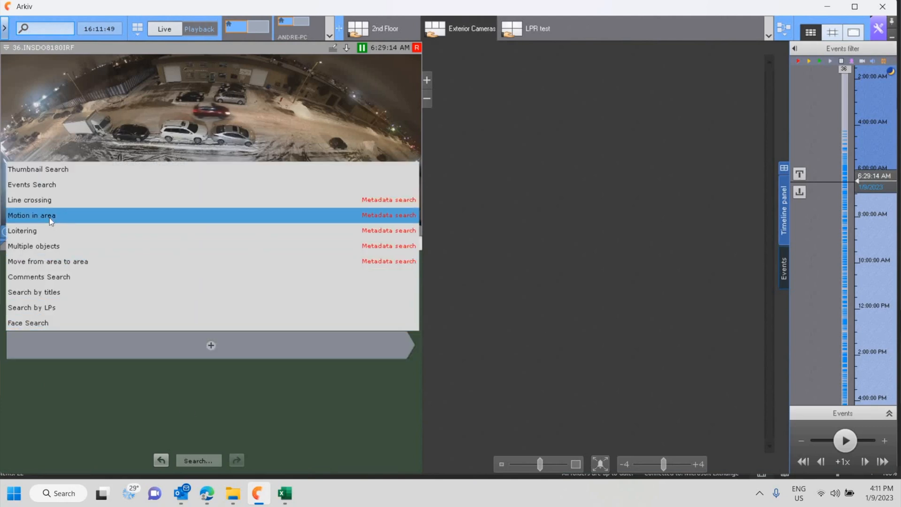
# Choose Motion in area as the search type with a zone over the parking lot
pyautogui.click(33, 214)
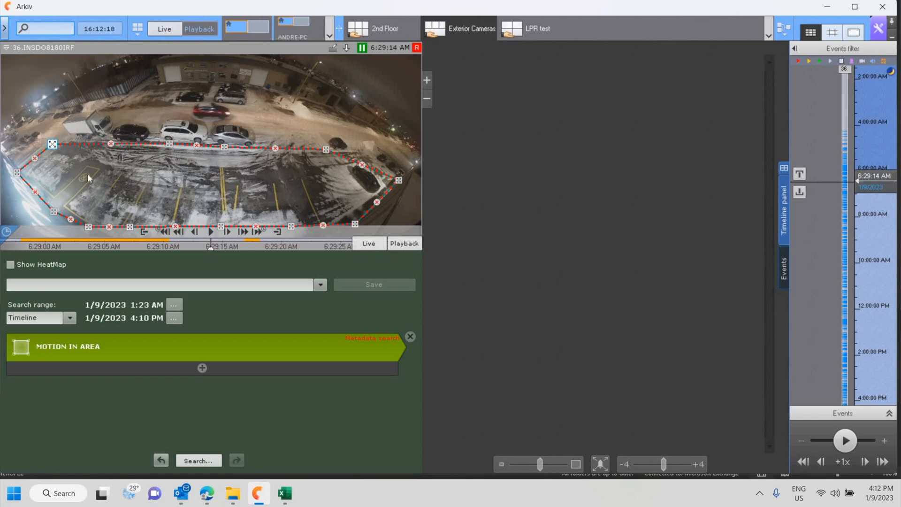
pyautogui.moveTo(334, 154)
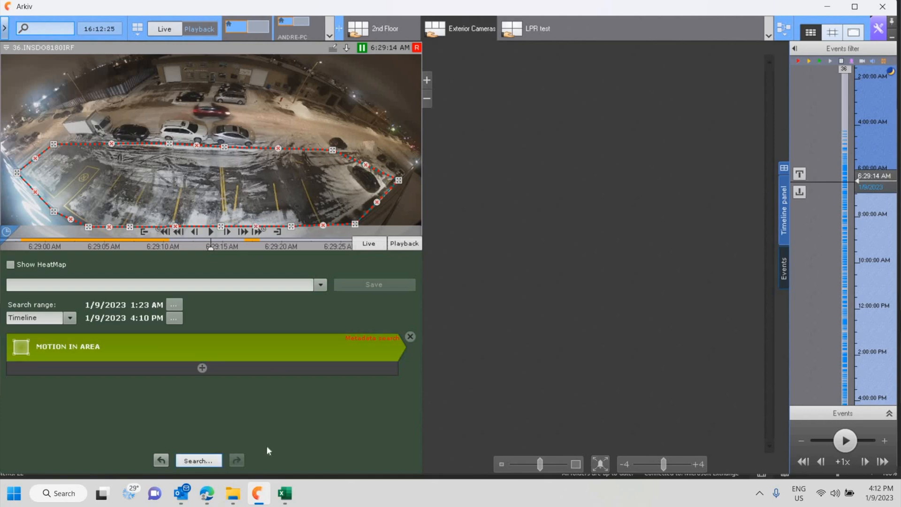
# Run the motion-in-area search for 168 results and play the 3:32:55 PM and another clip
pyautogui.click(199, 459)
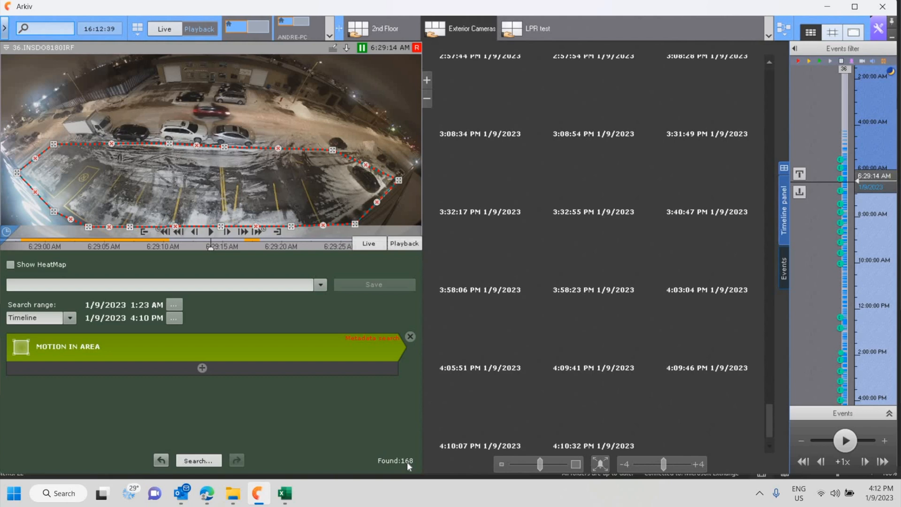
pyautogui.moveTo(501, 323)
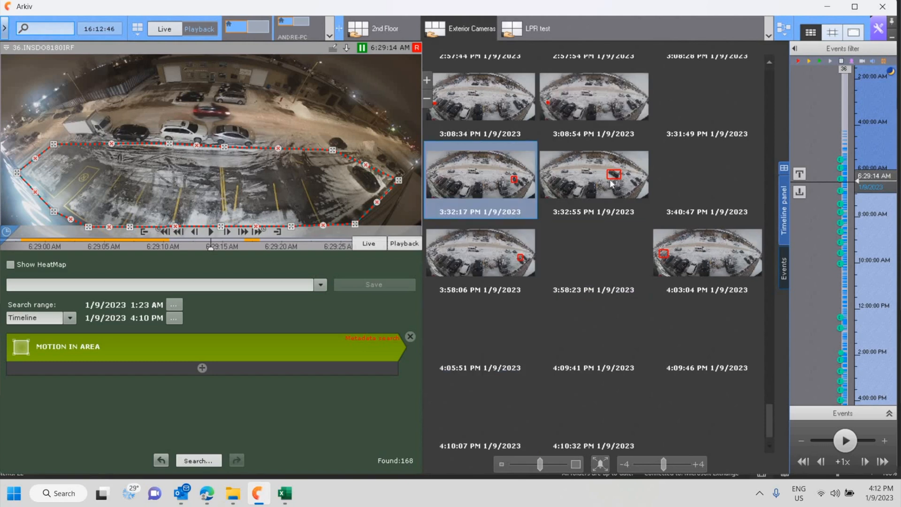
pyautogui.click(591, 179)
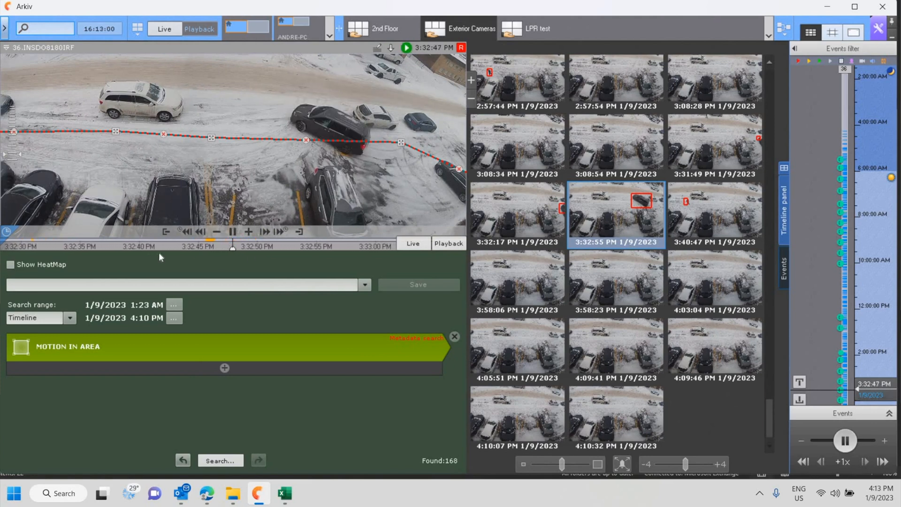
pyautogui.moveTo(590, 316)
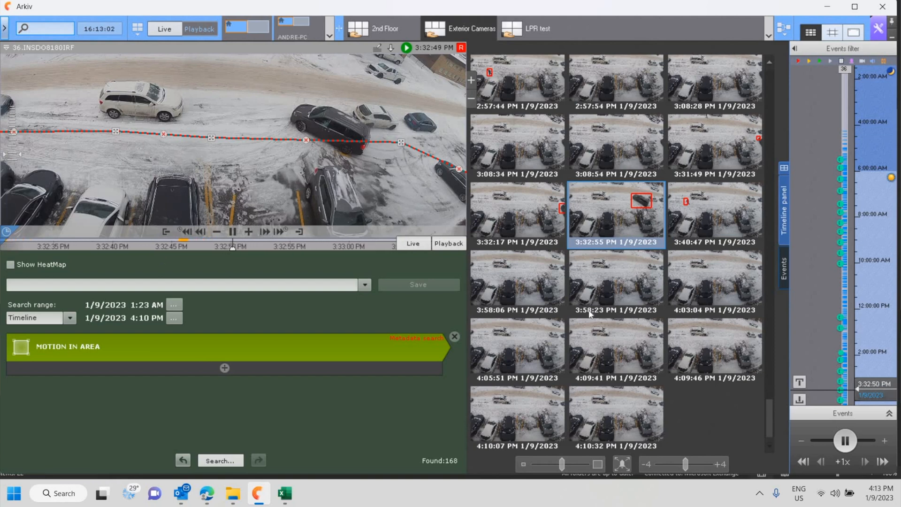
pyautogui.click(714, 212)
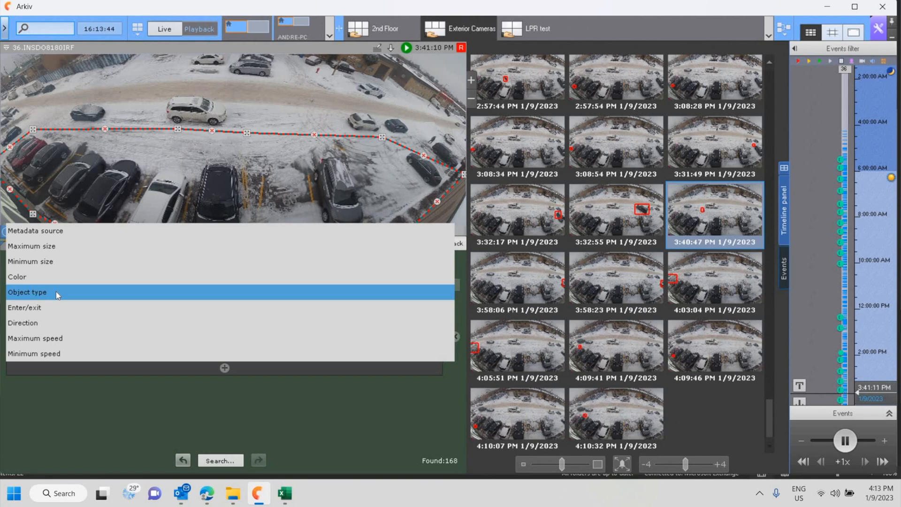
pyautogui.moveTo(54, 314)
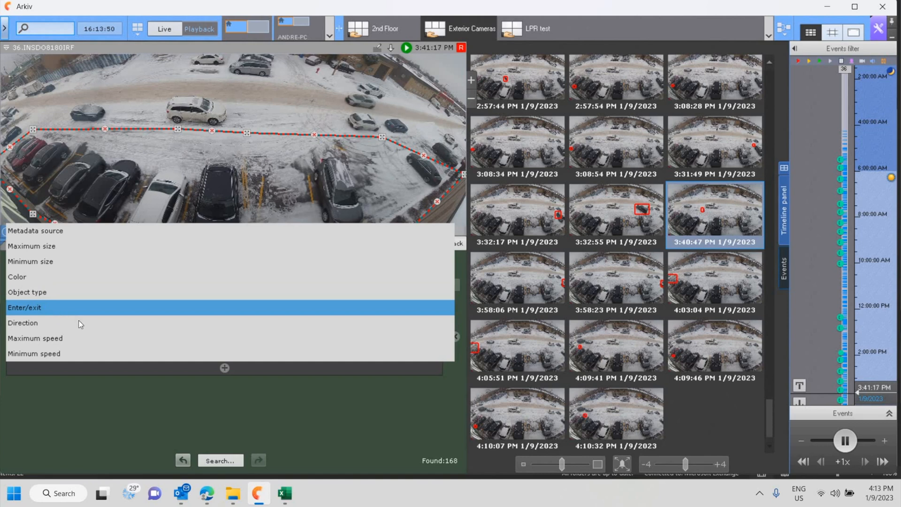
pyautogui.moveTo(80, 323)
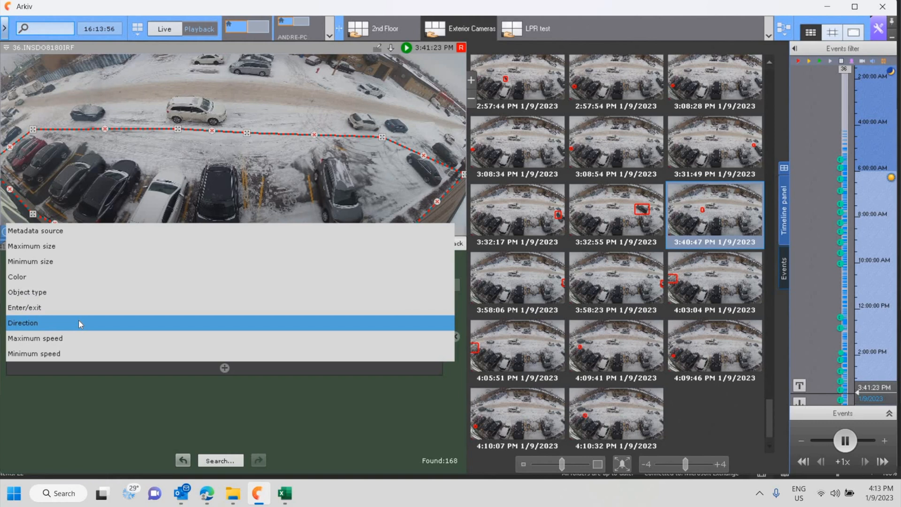
pyautogui.moveTo(110, 337)
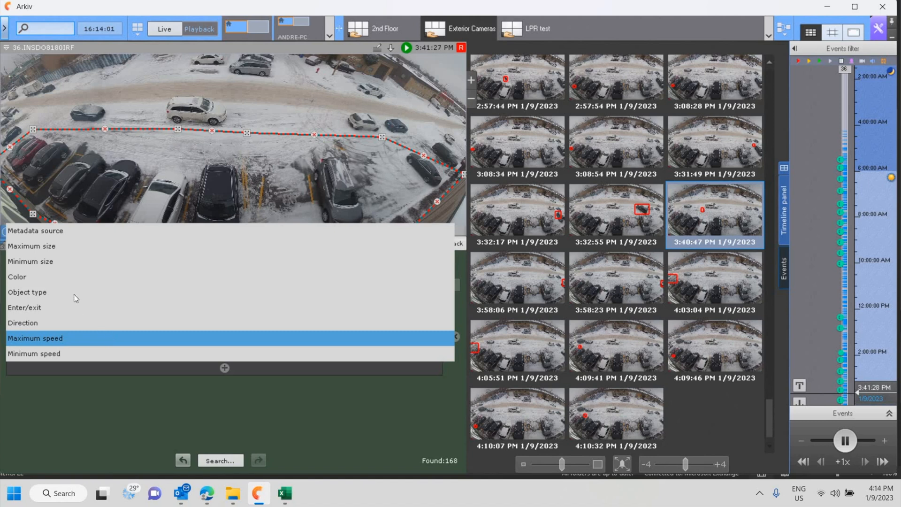
pyautogui.moveTo(173, 291)
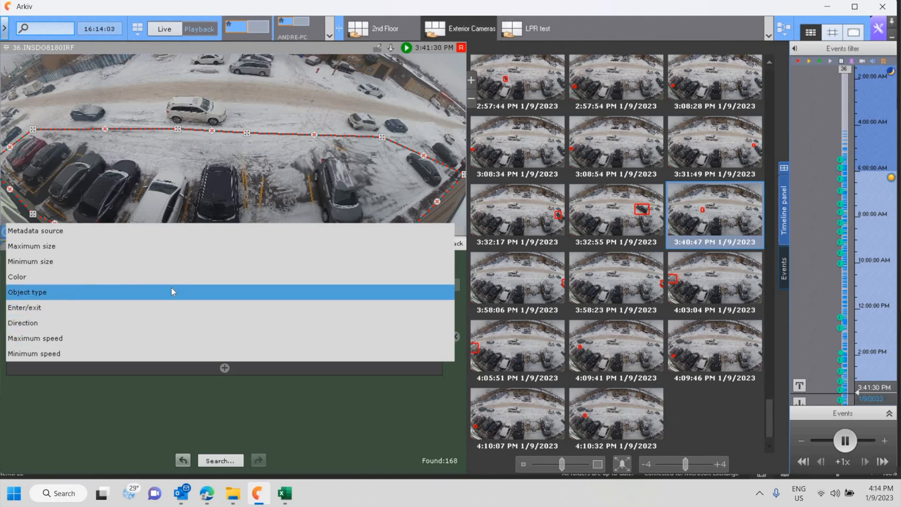
# Add an Object type filter set to Human to the motion-in-area search
pyautogui.click(28, 292)
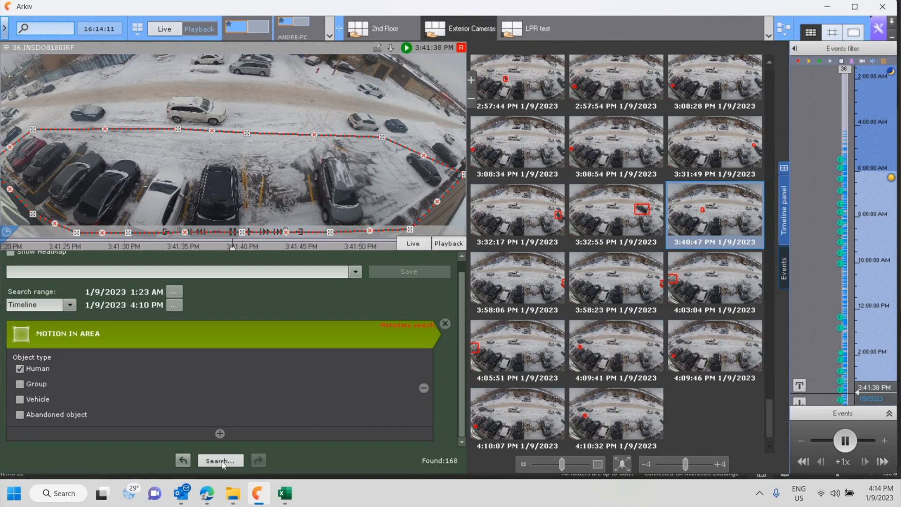
# Rerun the human-only search for 98 results and play the 5:49:46 AM and 6:05:01 AM clips
pyautogui.click(221, 460)
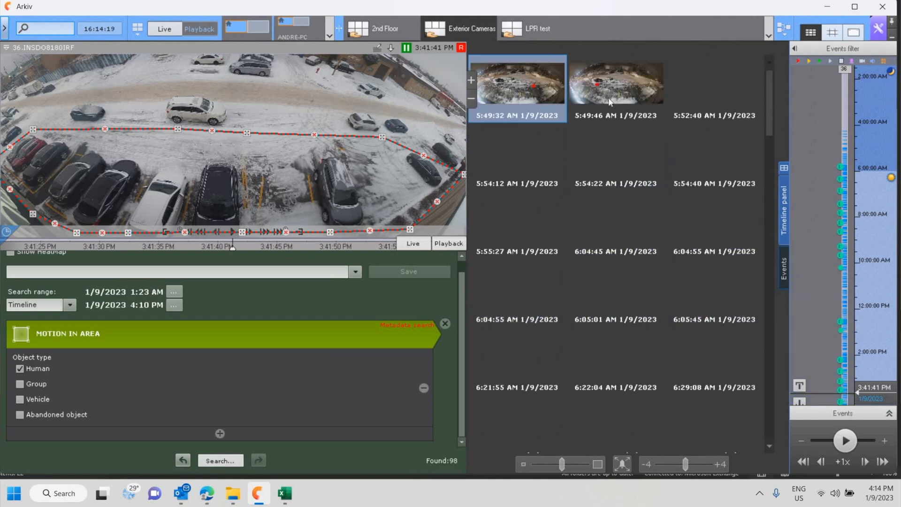
pyautogui.click(614, 87)
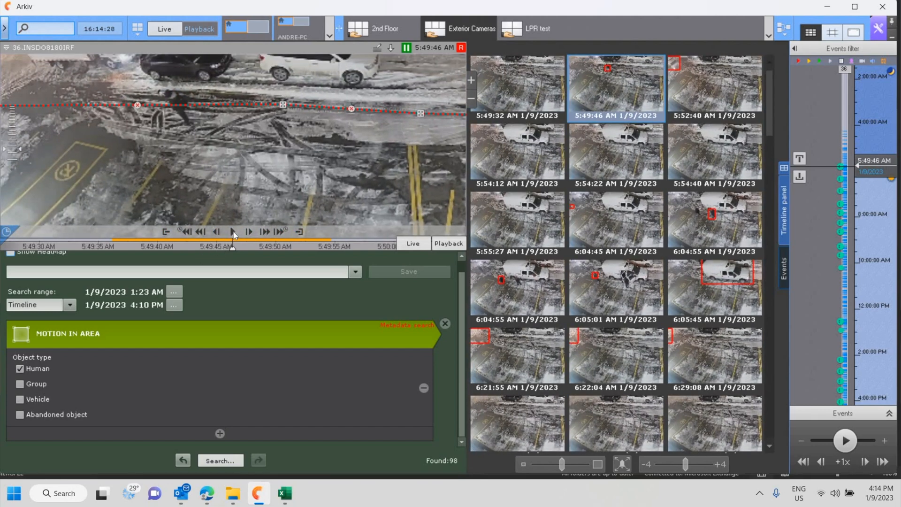
pyautogui.click(233, 231)
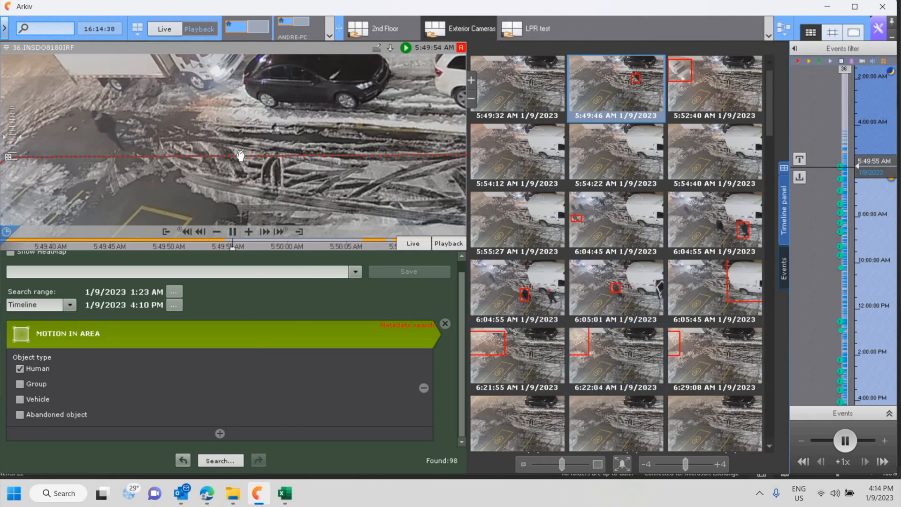
pyautogui.click(615, 290)
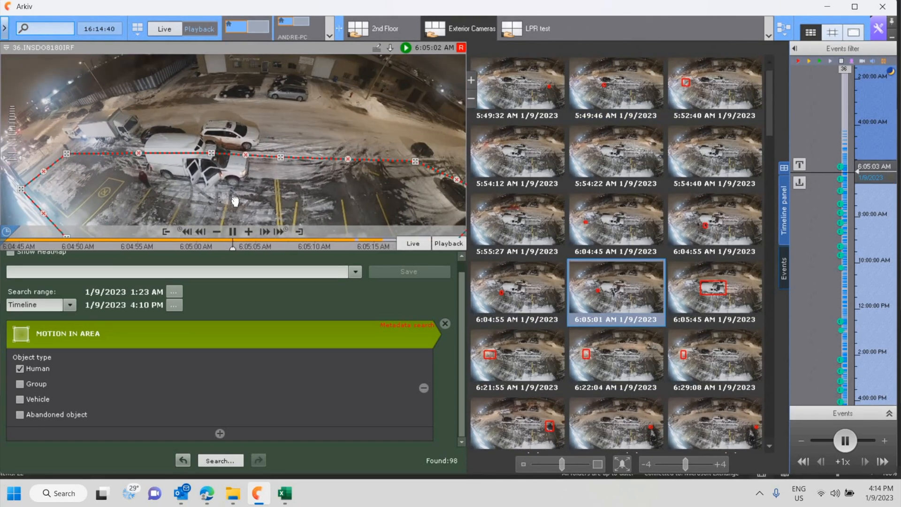